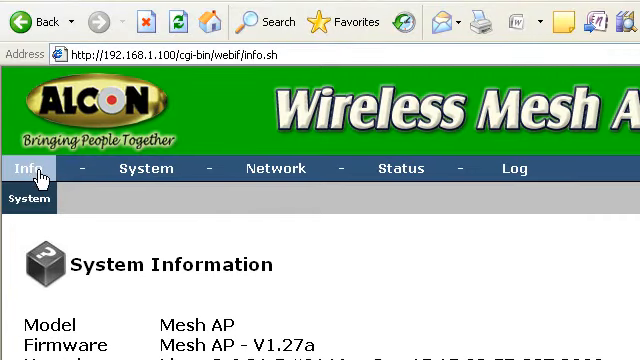
mouse_move(146, 168)
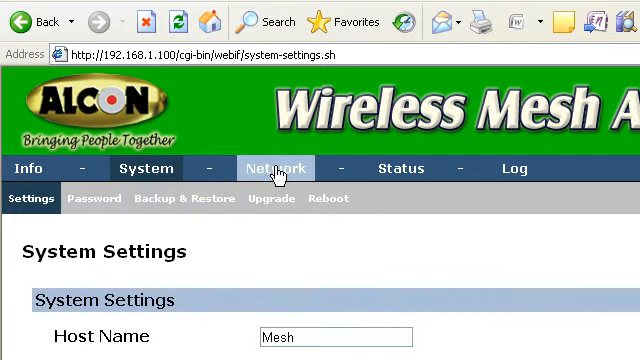
Look at the network and log pages, then highlight the firmware value Mesh AP - V1.27a.
left_click(274, 168)
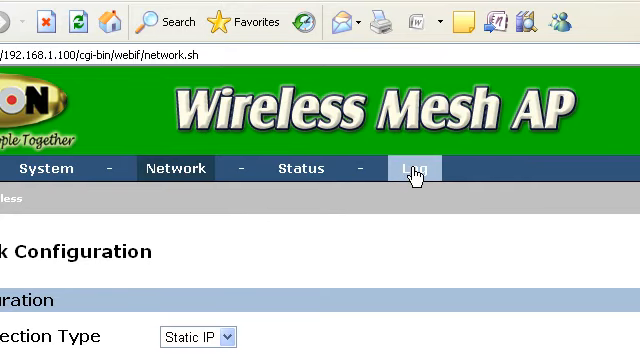
left_click(412, 168)
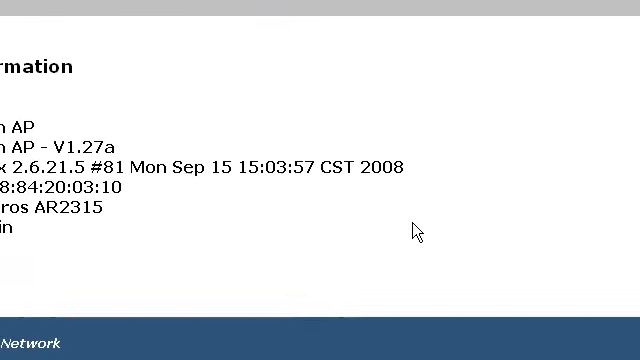
mouse_move(358, 198)
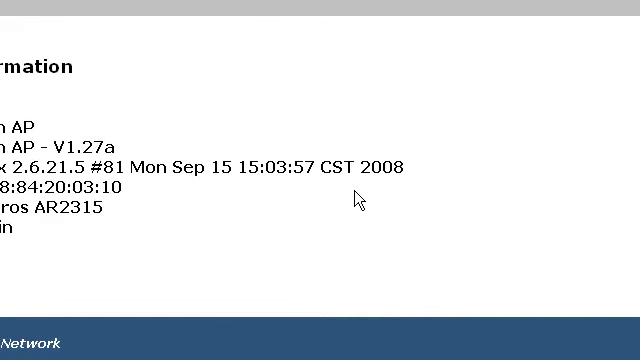
mouse_move(248, 124)
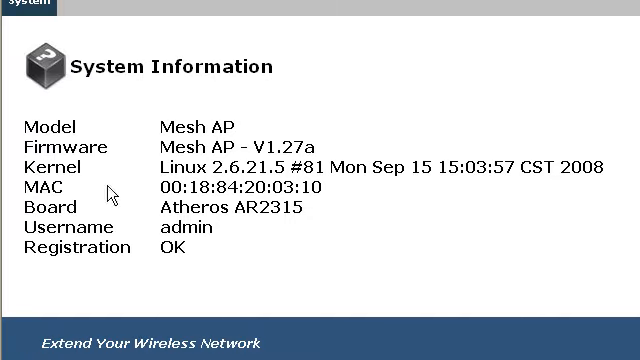
mouse_move(320, 170)
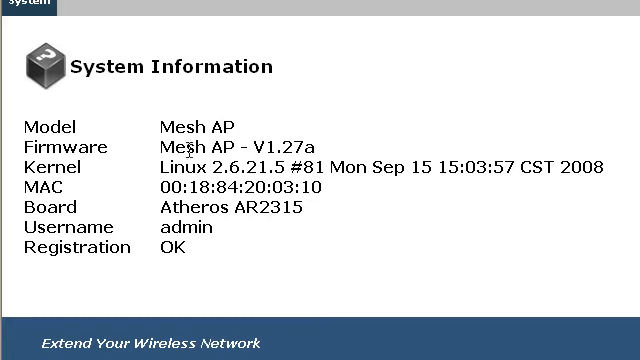
double_click(177, 141)
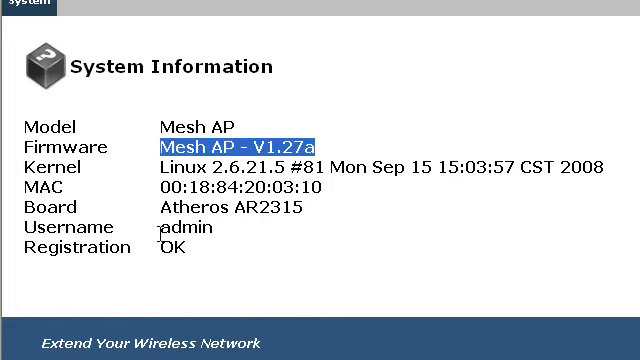
mouse_move(365, 232)
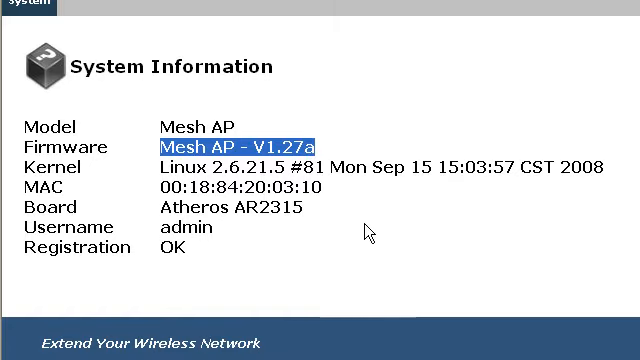
mouse_move(320, 210)
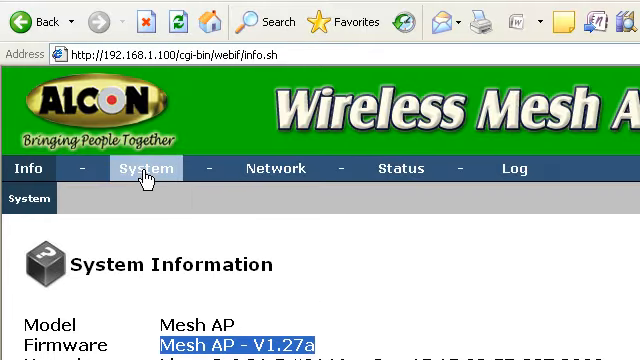
Review the System Settings page, including host name Mesh and the timezone dropdown list.
left_click(146, 168)
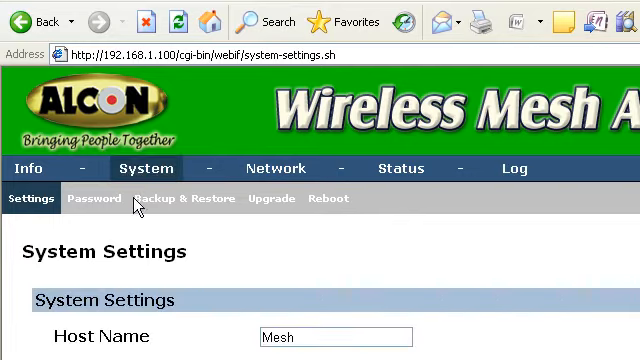
scroll("down", 3)
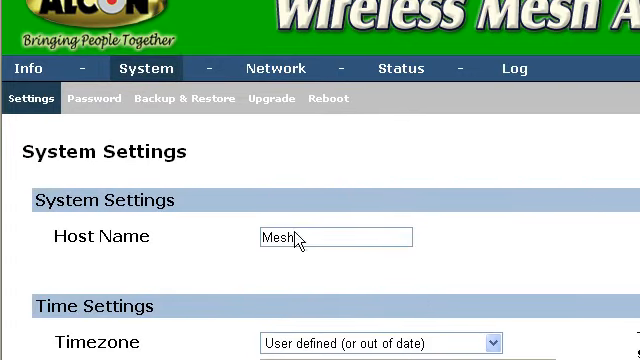
scroll("down", 3)
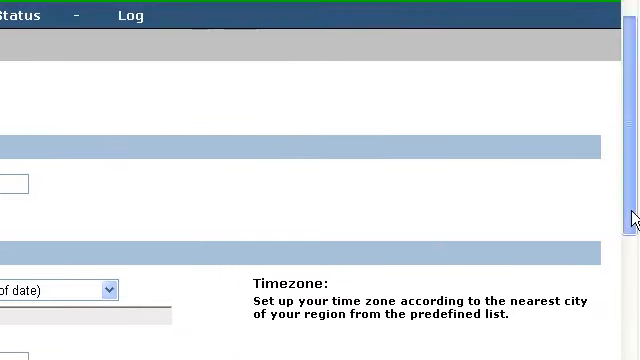
left_click(103, 290)
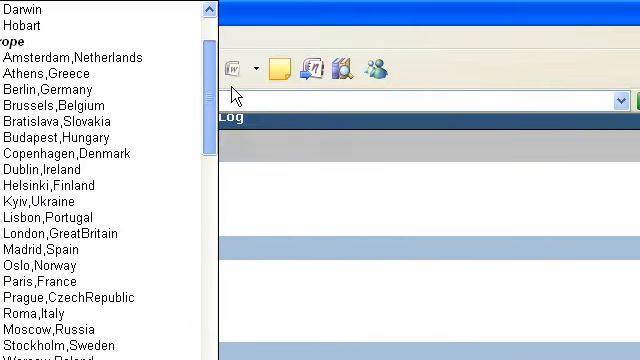
scroll("down", 3)
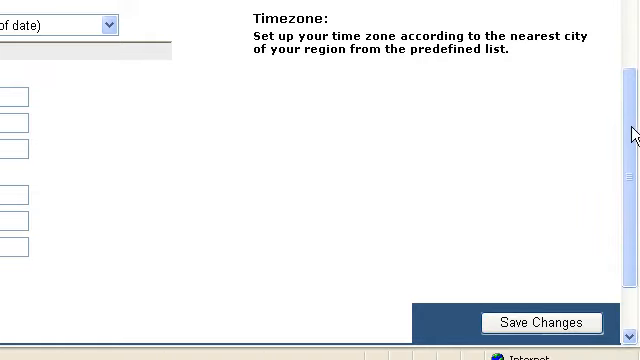
scroll("down", 3)
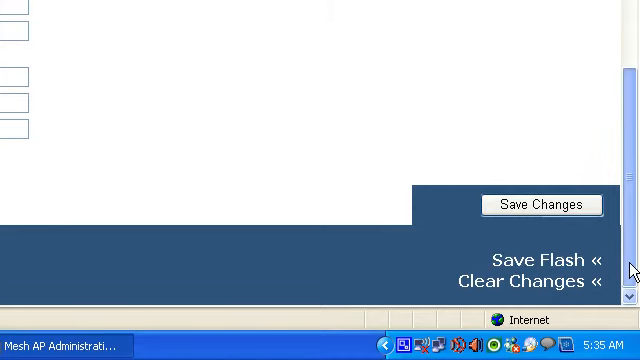
scroll("up", 3)
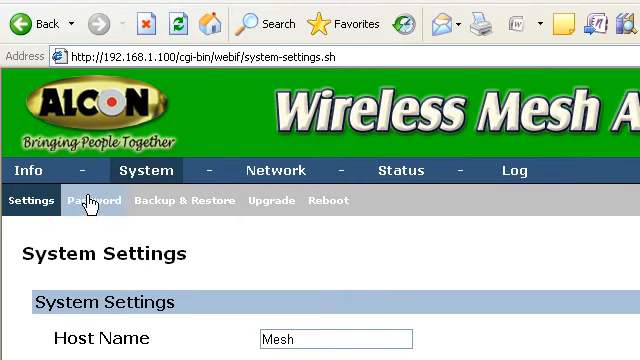
left_click(94, 200)
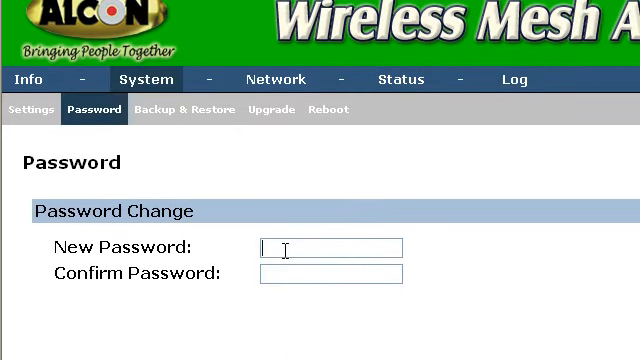
scroll("down", 3)
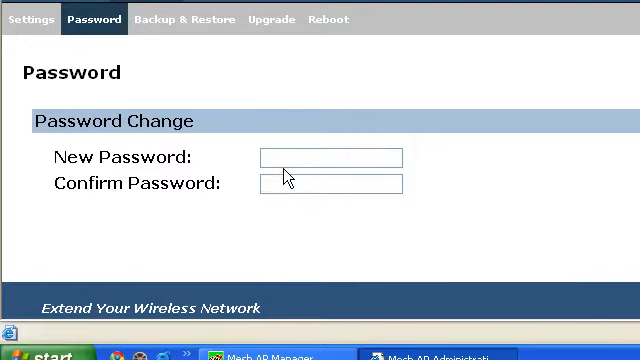
scroll("down", 3)
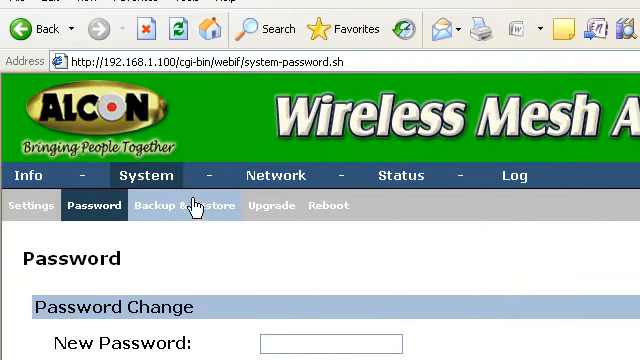
Open System > Backup & Restore and look over its Backup, Restore and Default sections.
left_click(201, 205)
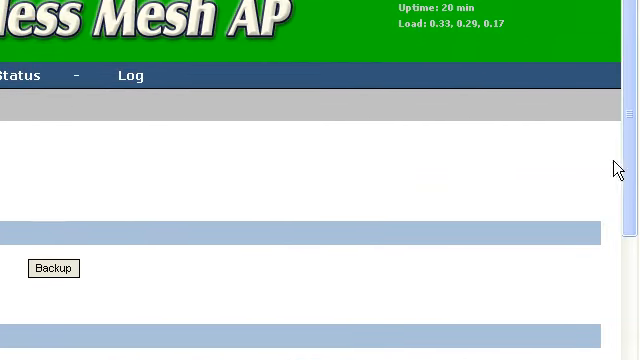
scroll("down", 3)
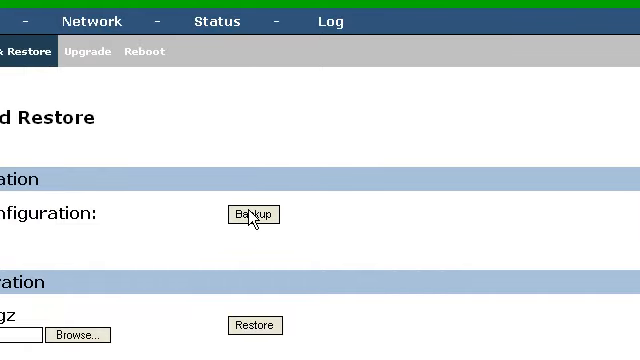
mouse_move(330, 190)
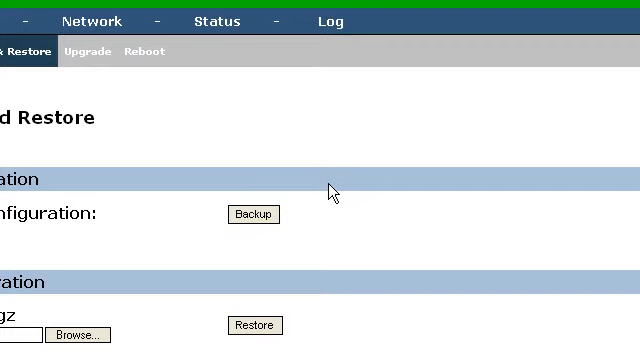
scroll("down", 3)
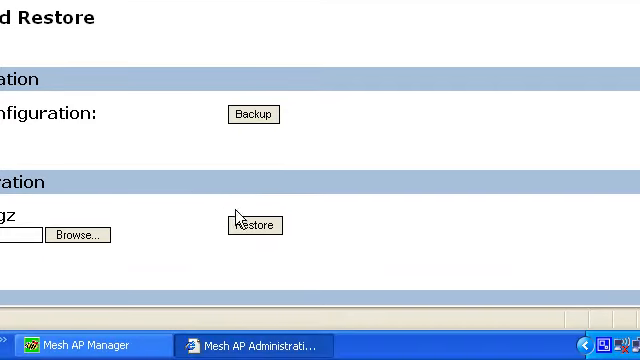
mouse_move(251, 203)
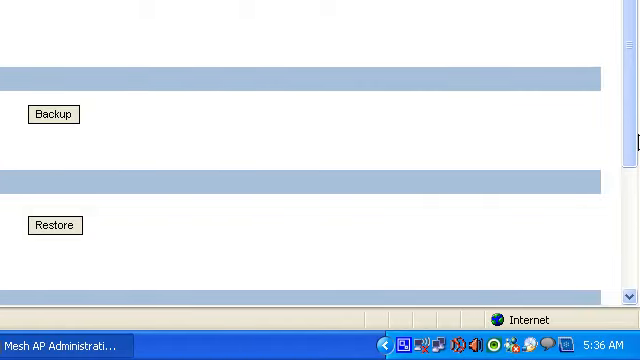
scroll("down", 3)
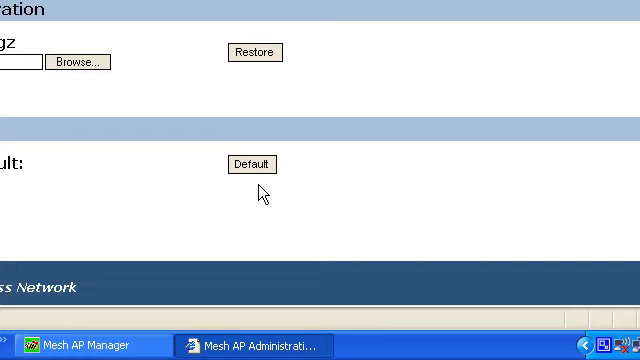
mouse_move(323, 190)
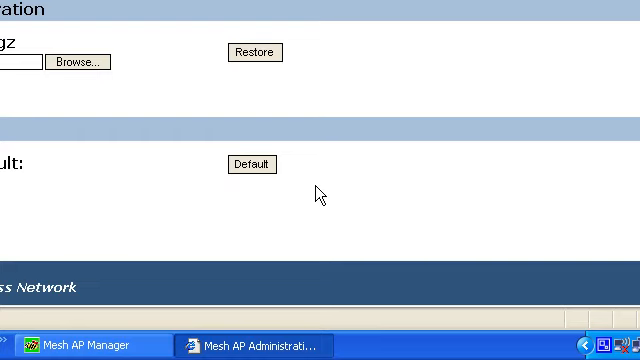
scroll("right", 3)
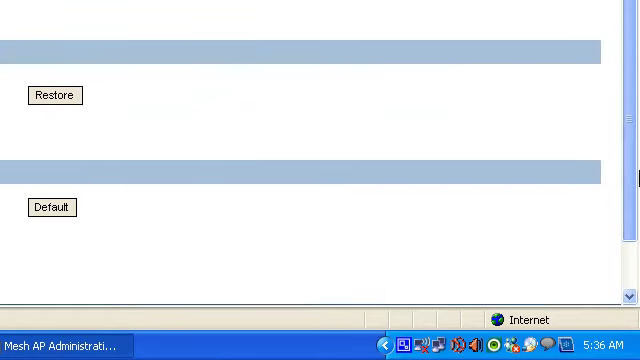
scroll("down", 3)
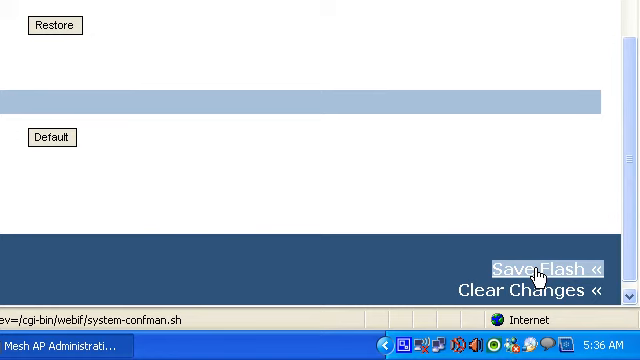
mouse_move(575, 167)
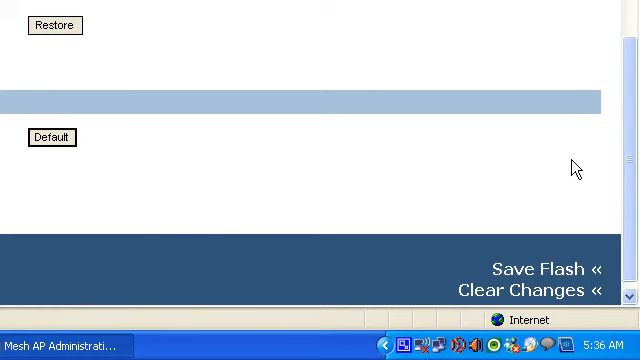
scroll("up", 3)
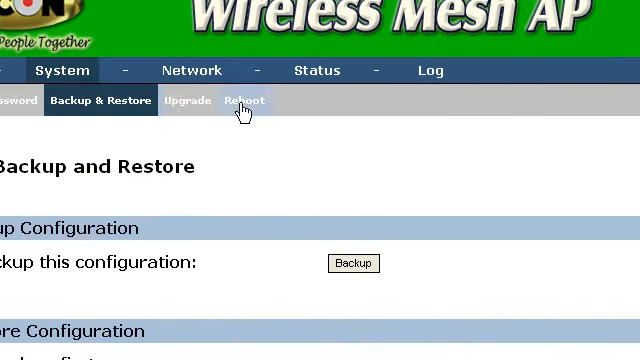
Show the System > Upgrade page with its empty firmware image field.
left_click(187, 100)
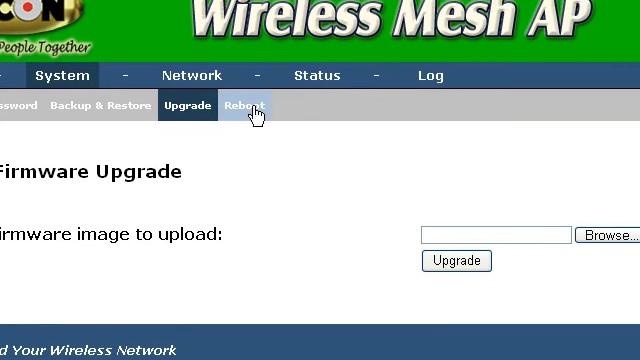
Show the System > Reboot page offering the 'Yes, reboot now' confirmation.
left_click(246, 105)
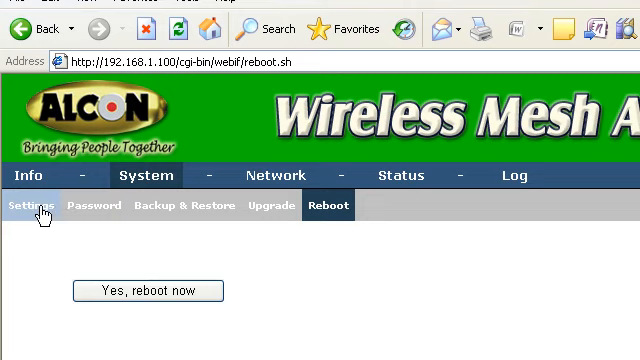
mouse_move(208, 228)
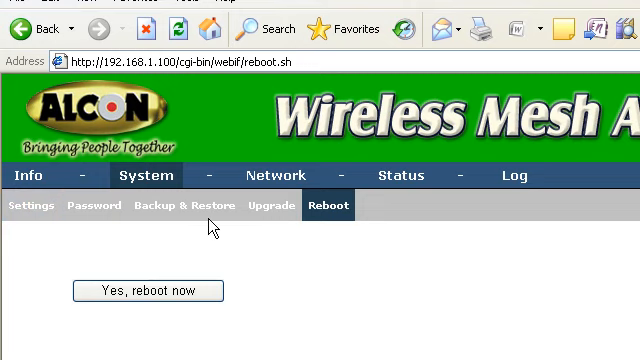